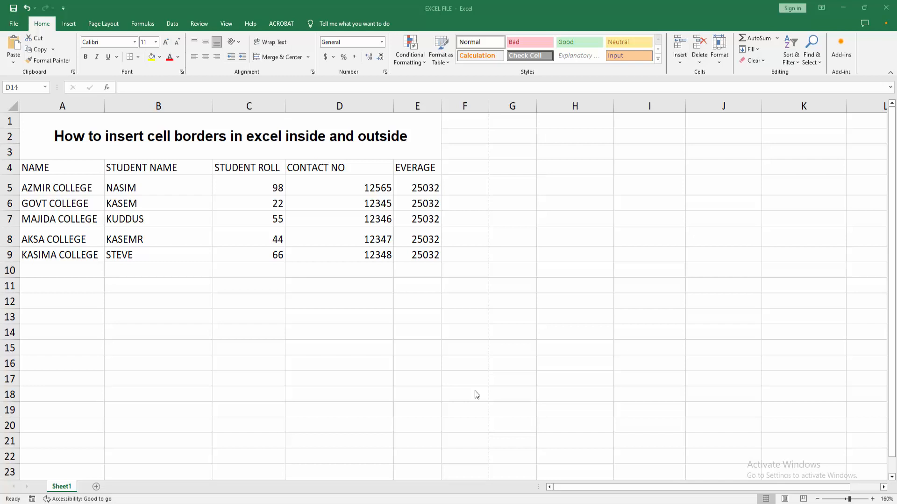
pyautogui.moveTo(264, 244)
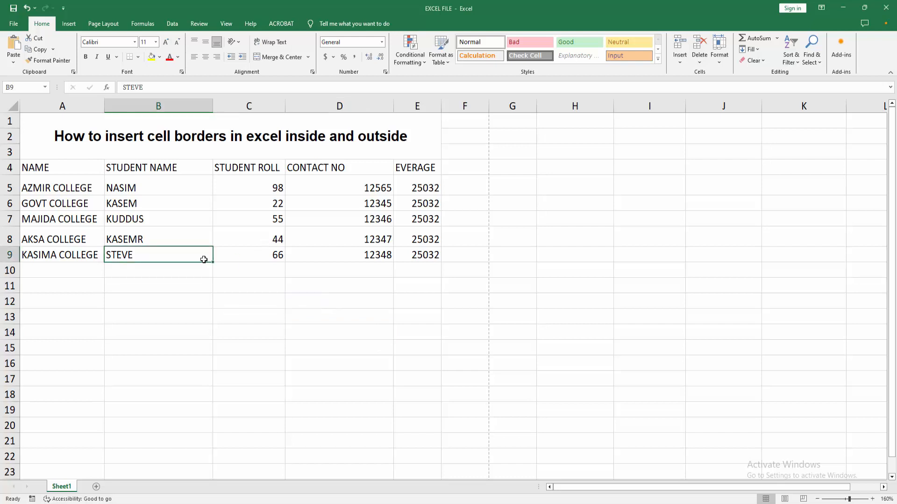
# Apply an Outside Border to the student table range A1:E9, then deselect it.
pyautogui.moveTo(62, 121); pyautogui.dragTo(417, 255)
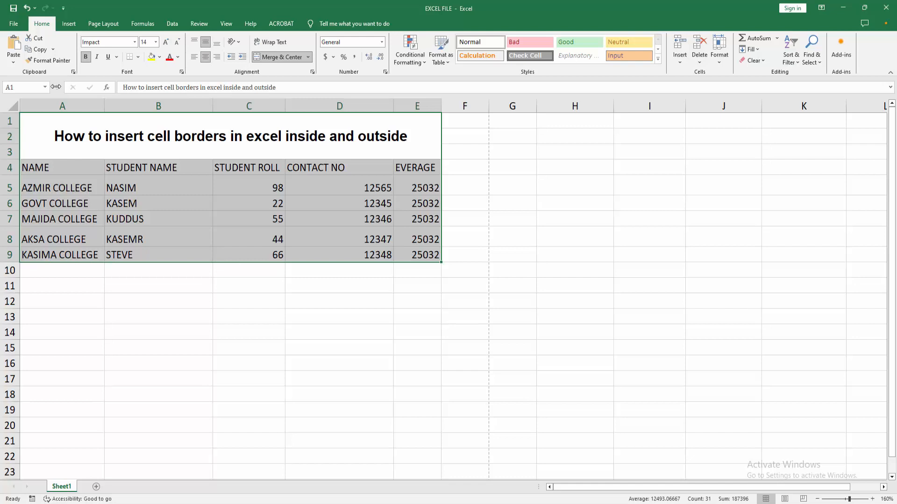
pyautogui.moveTo(141, 69)
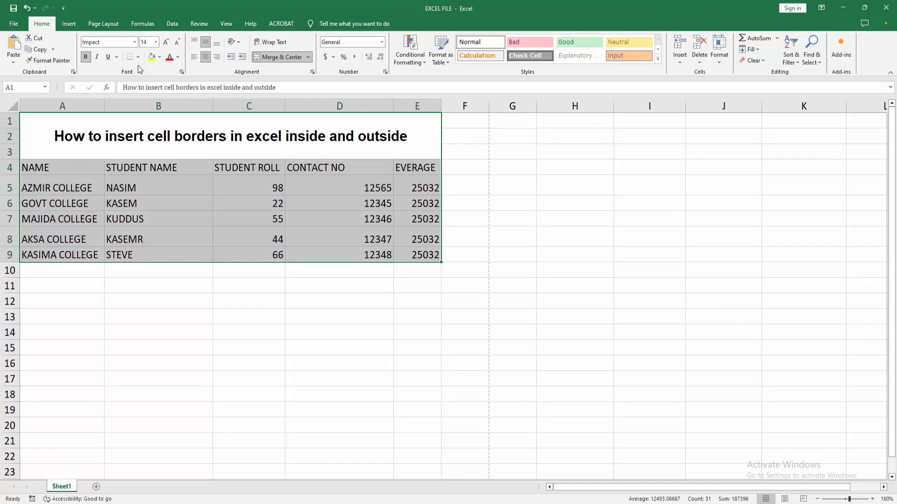
pyautogui.click(138, 57)
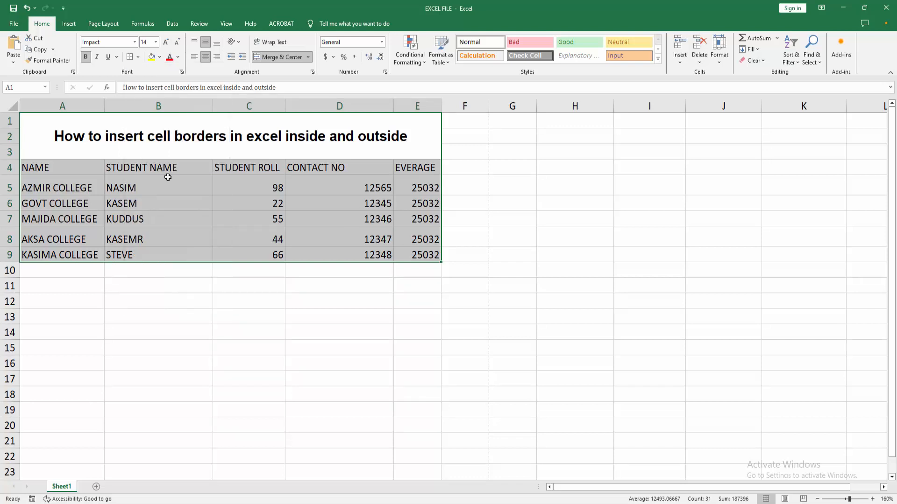
pyautogui.click(575, 284)
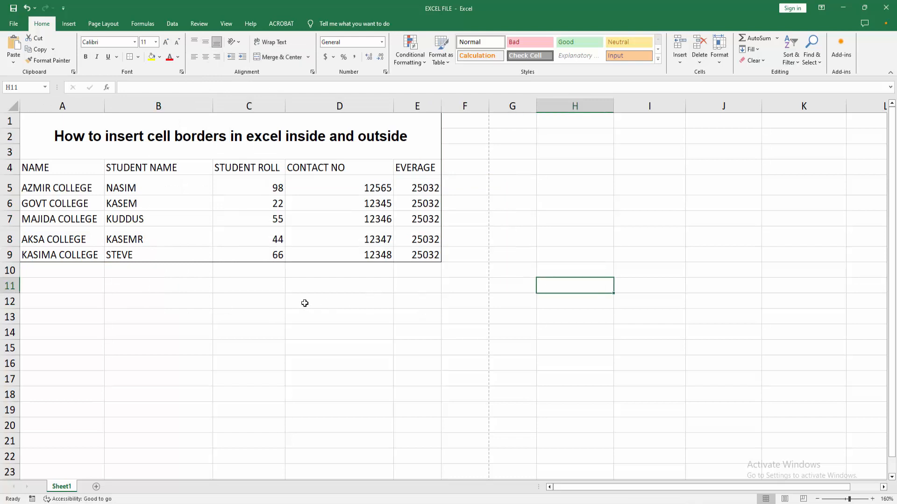
pyautogui.moveTo(439, 150)
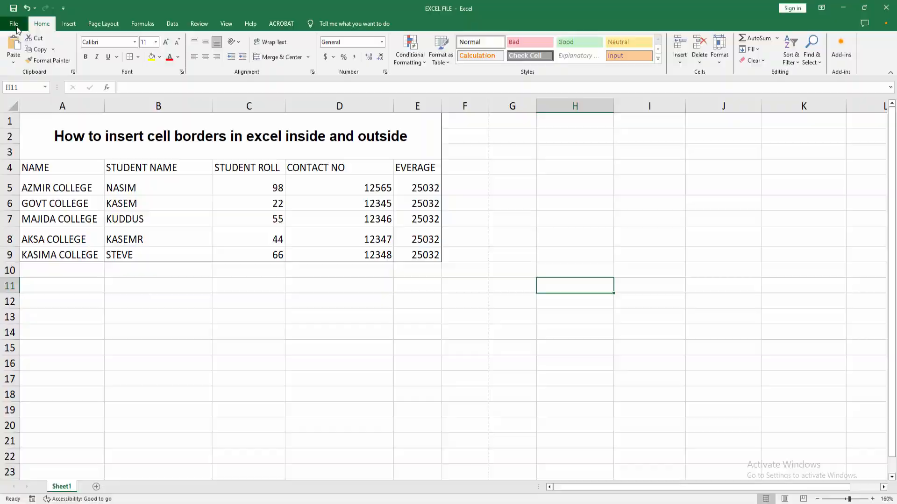
pyautogui.click(14, 23)
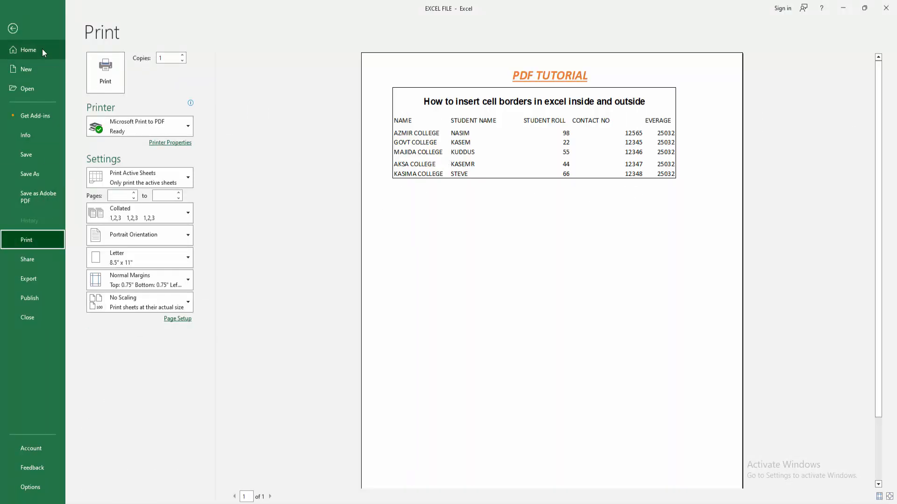
pyautogui.click(15, 29)
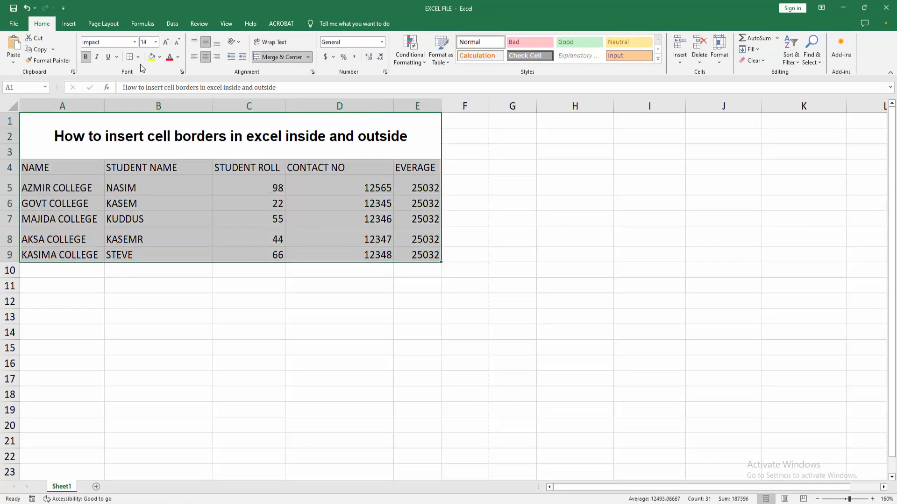
# Apply All Borders to A1:E9 from the Borders dropdown.
pyautogui.click(139, 57)
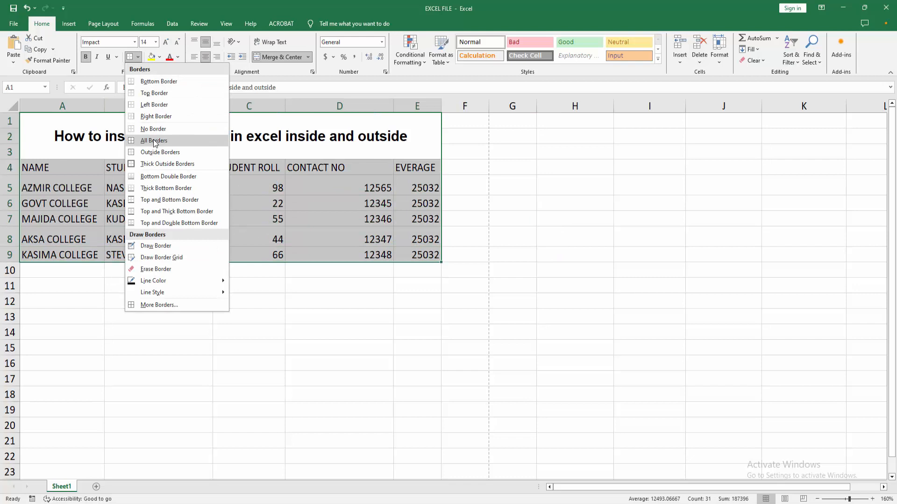
pyautogui.click(153, 141)
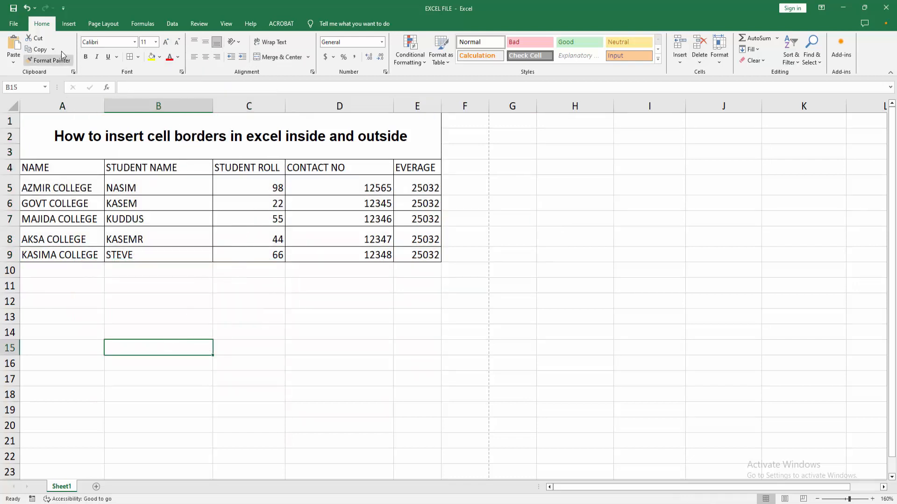
# Open File > Print to preview the bordered student table.
pyautogui.click(13, 23)
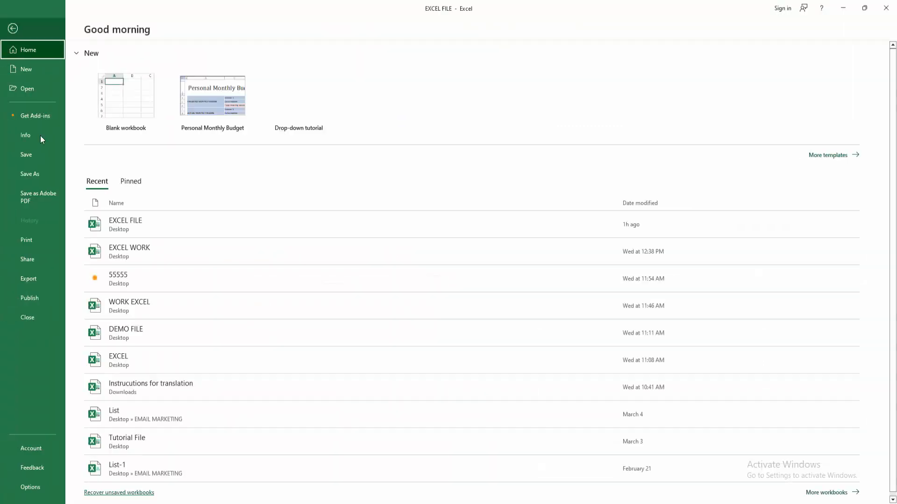
pyautogui.click(26, 240)
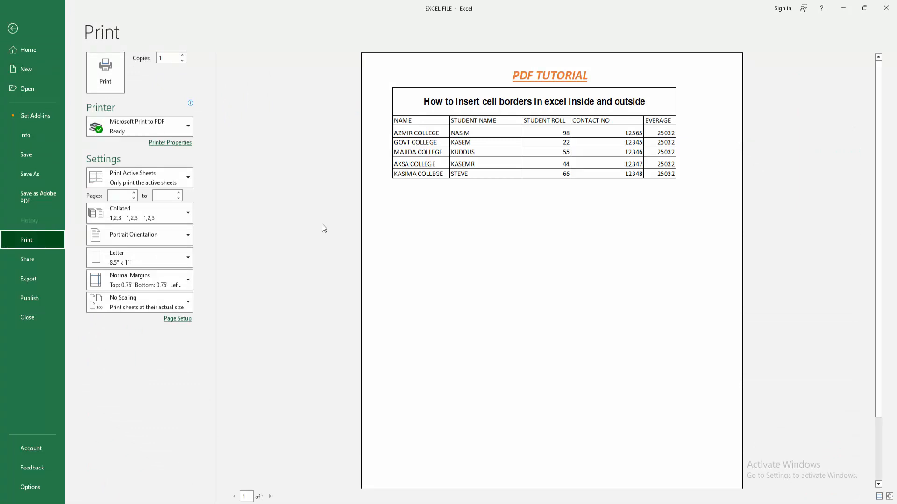
pyautogui.moveTo(328, 227)
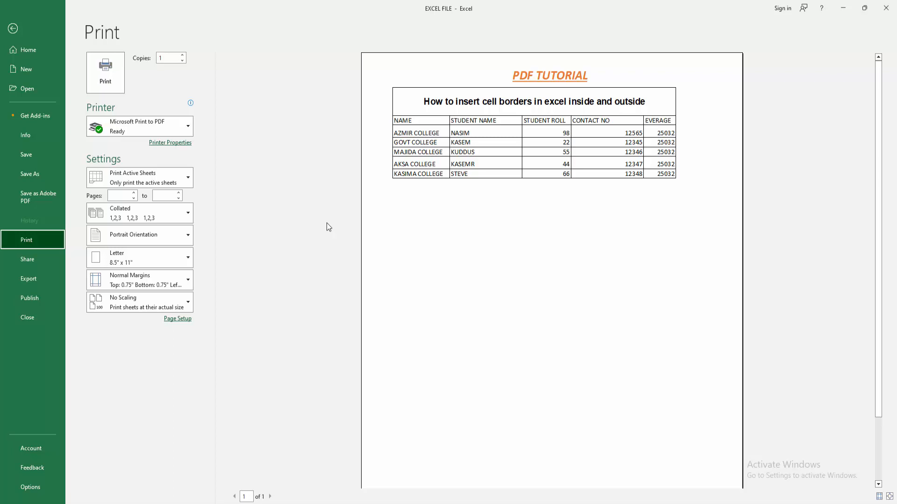